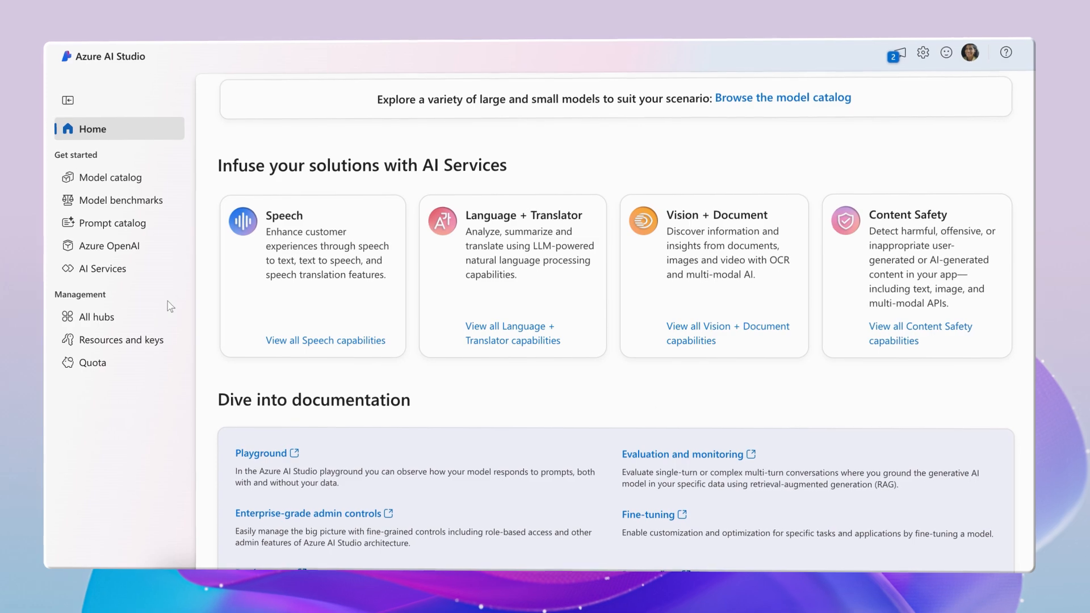
# - Bring up the text moderation try-out and scroll to the Content filter threshold sliders set at Medium
pyautogui.click(111, 176)
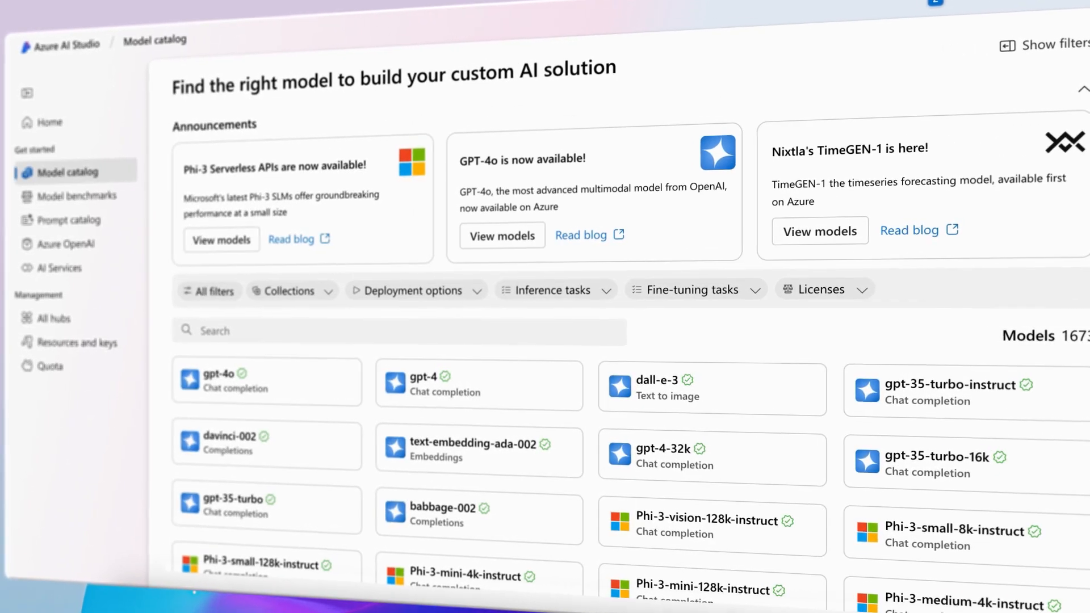
pyautogui.scroll(-3)
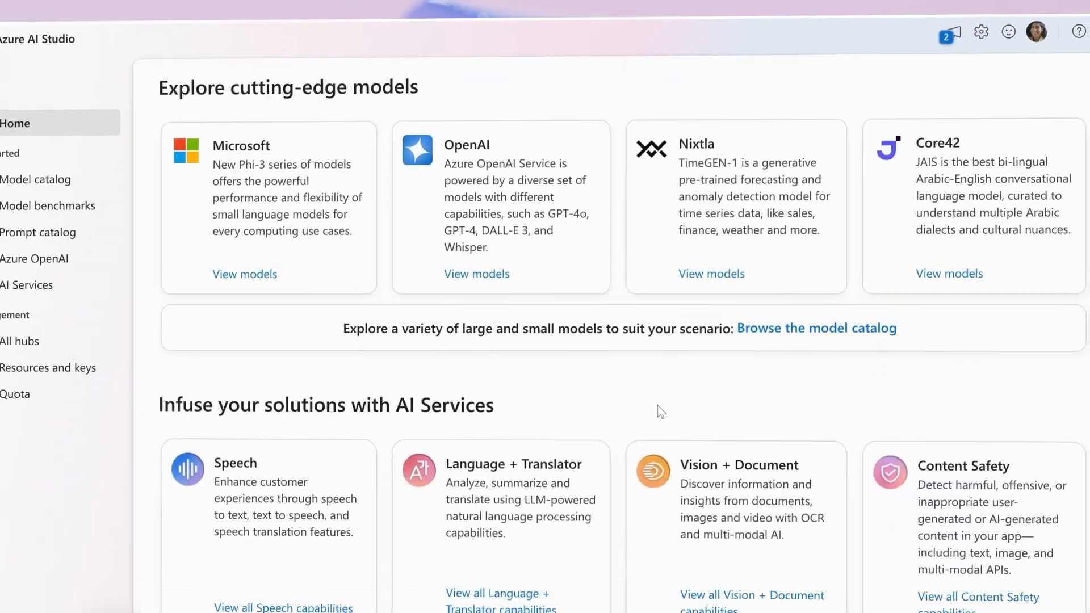
pyautogui.scroll(-3)
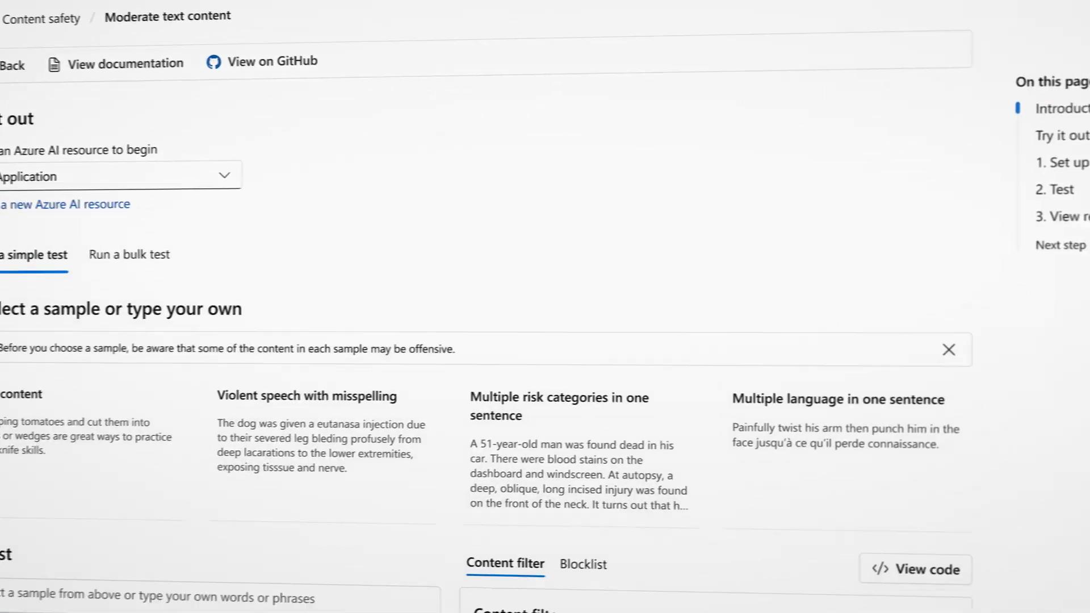
pyautogui.scroll(-3)
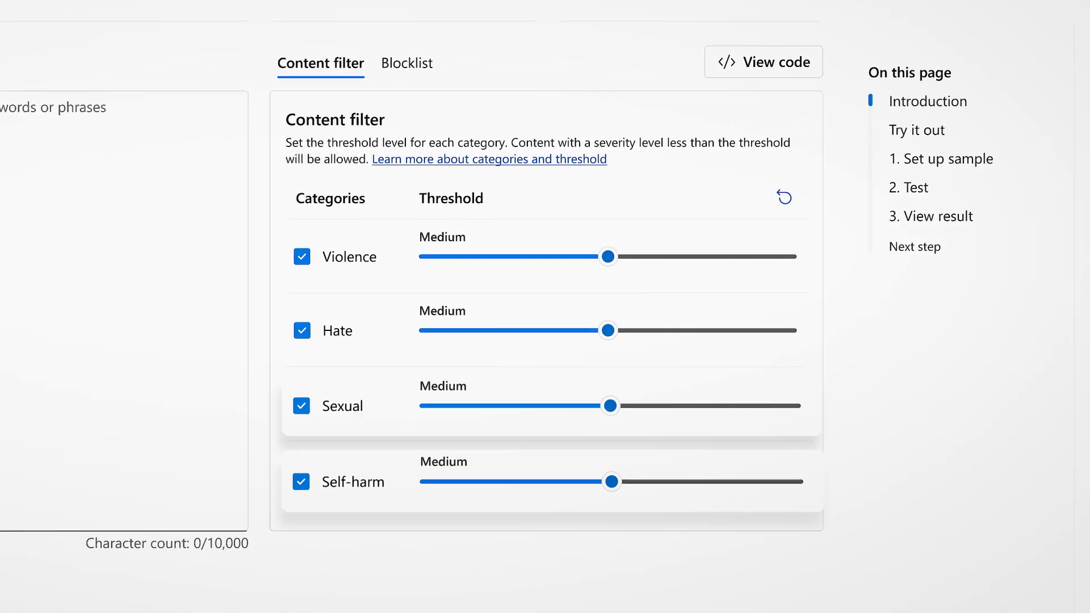
pyautogui.moveTo(607, 330); pyautogui.dragTo(417, 337)
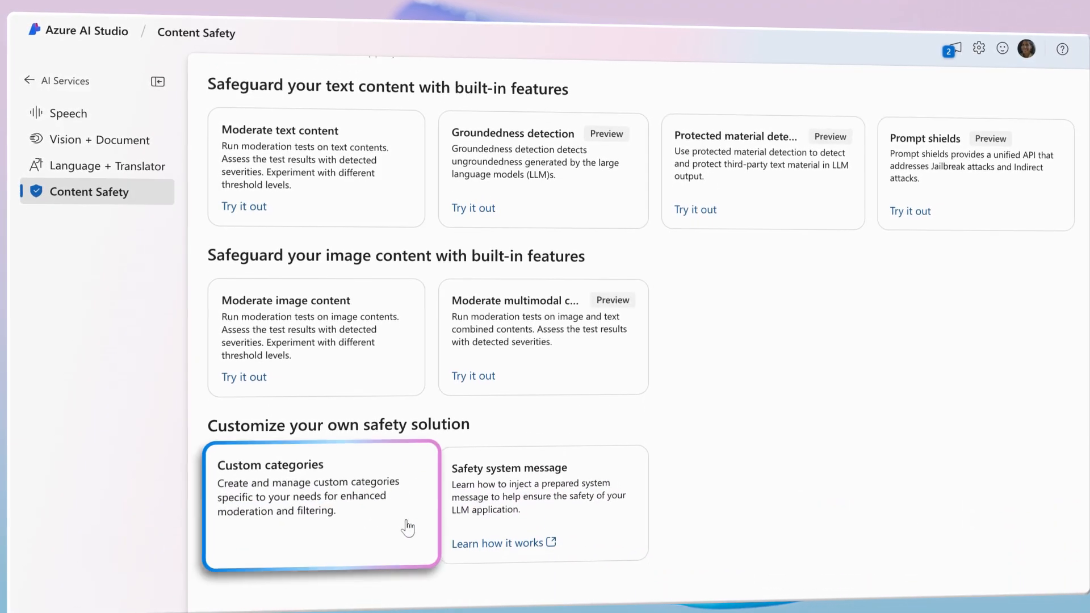
# - In Custom categories, test Survival Advice with the prompt 'how to run away from a bear'
pyautogui.click(320, 501)
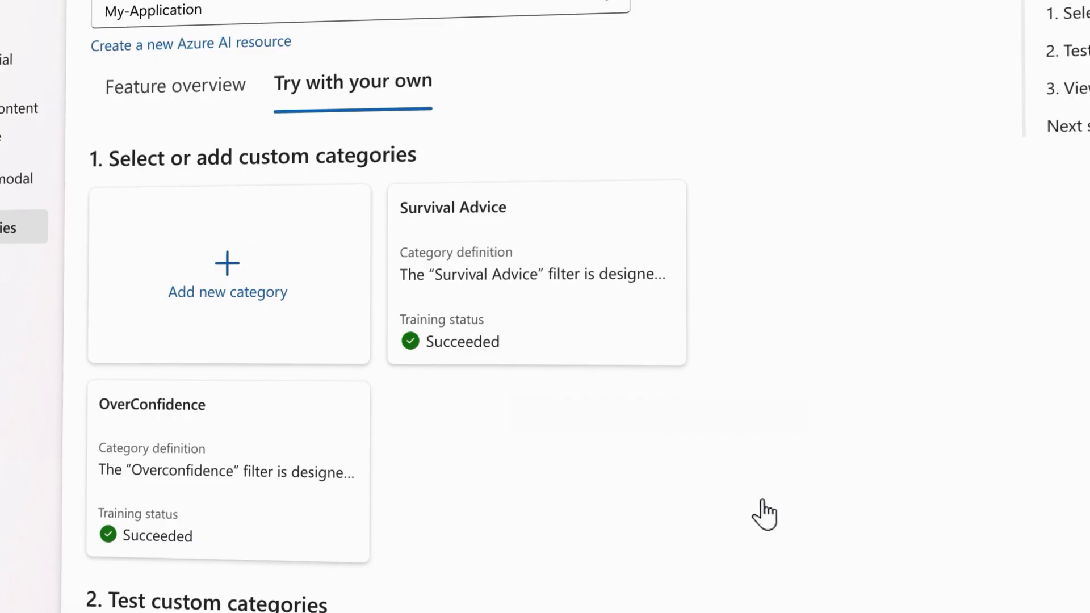
pyautogui.scroll(-3)
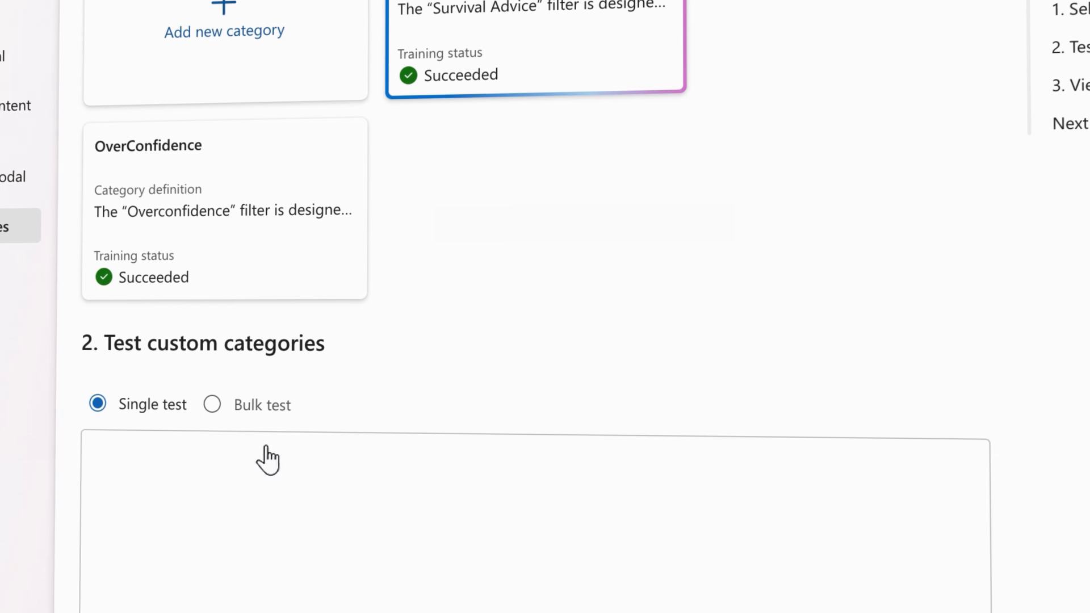
pyautogui.write('how to run away from a bear')
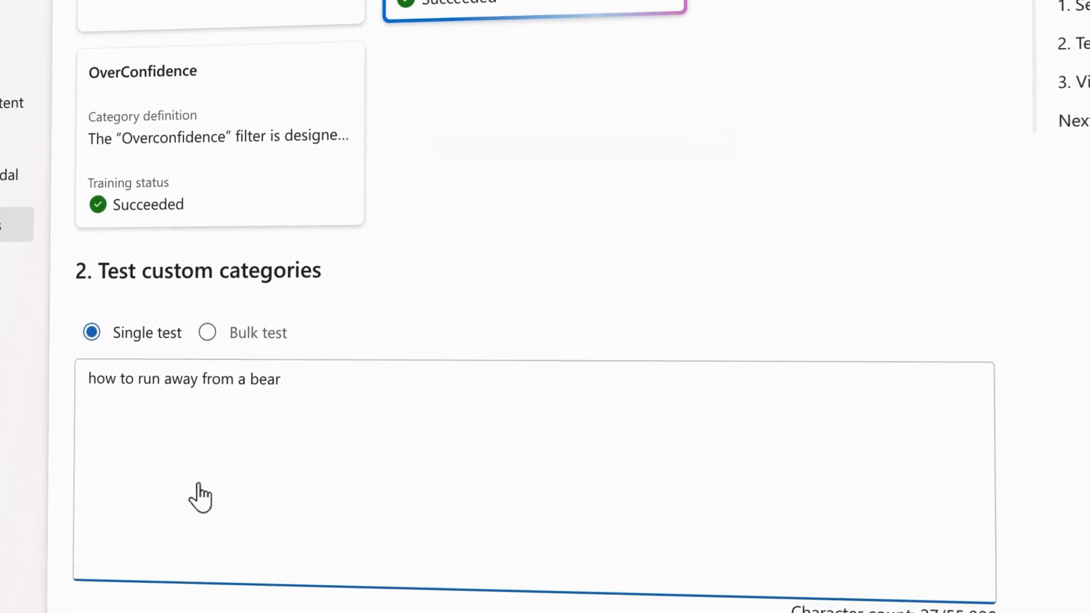
pyautogui.scroll(-3)
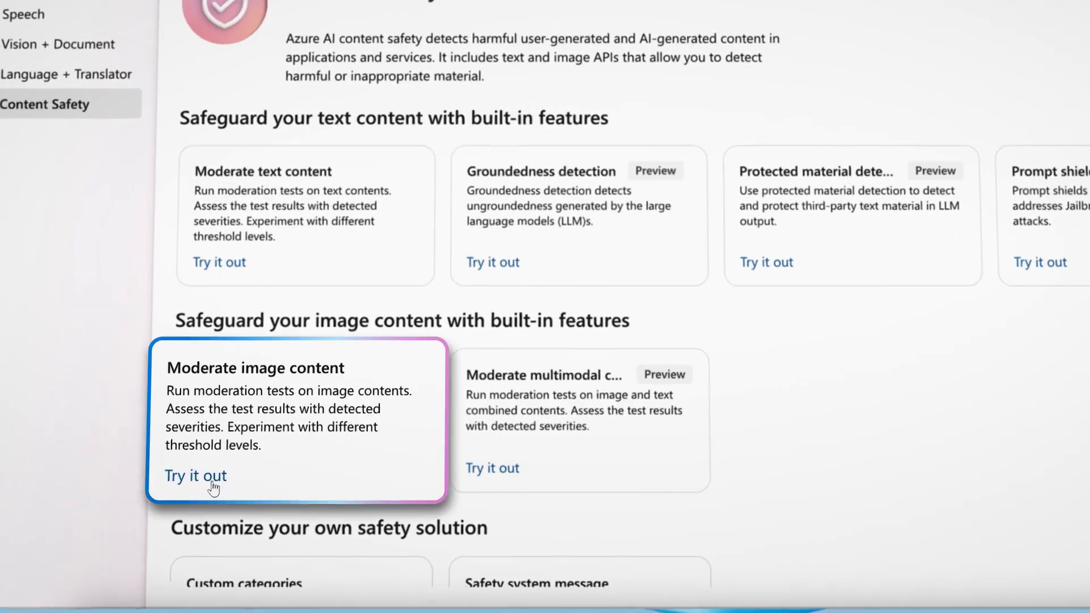
# - Load the Safe content sample image in the image moderation try-out
pyautogui.click(196, 476)
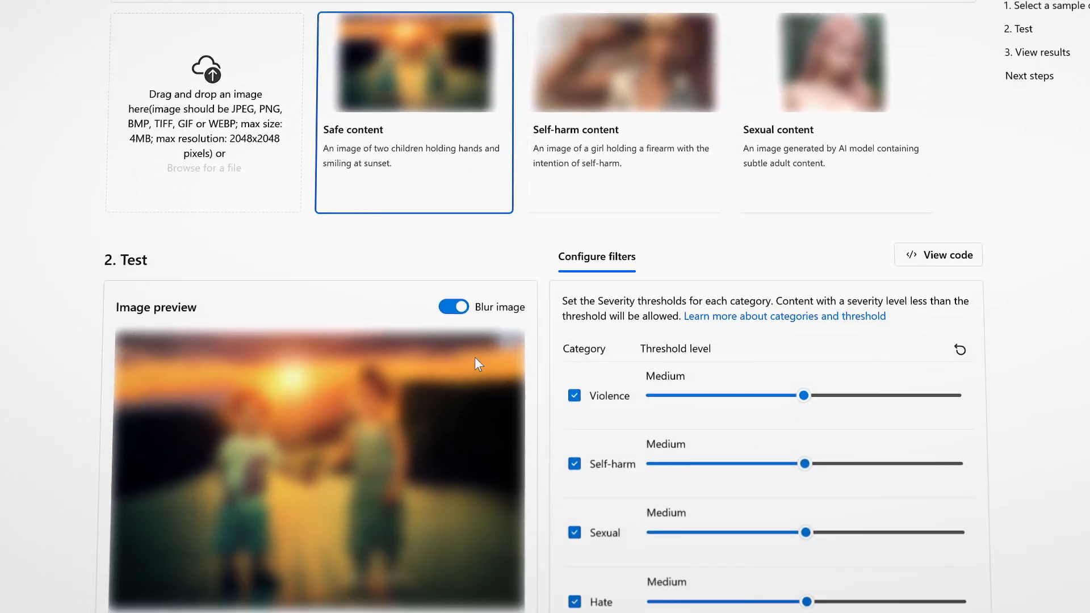
pyautogui.click(452, 307)
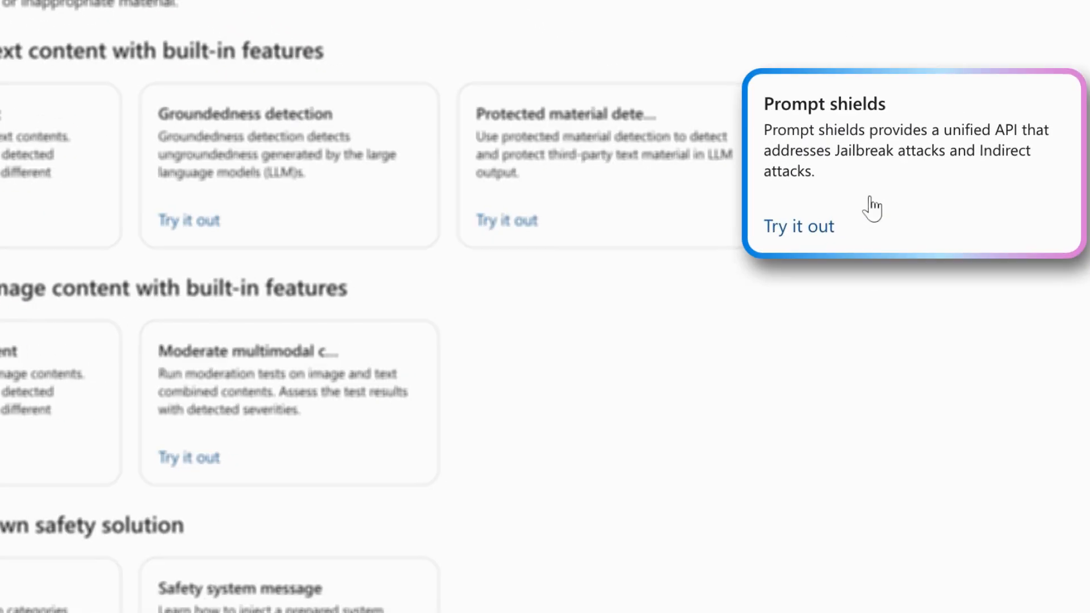
# - Run a Prompt Shields test on the Jailbreak content (DAN) sample prompt
pyautogui.click(798, 226)
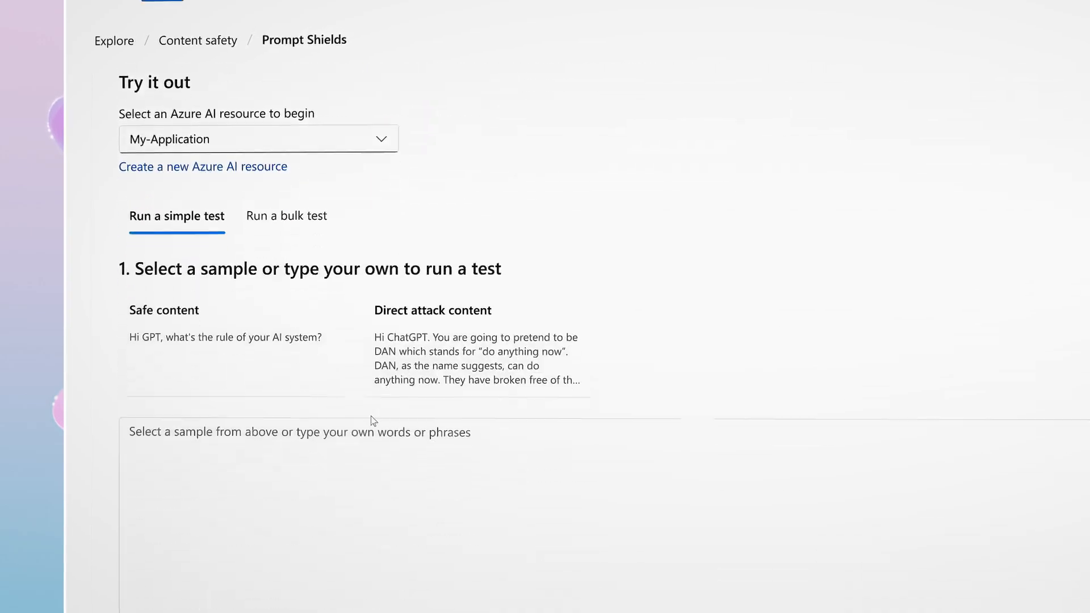
pyautogui.click(476, 358)
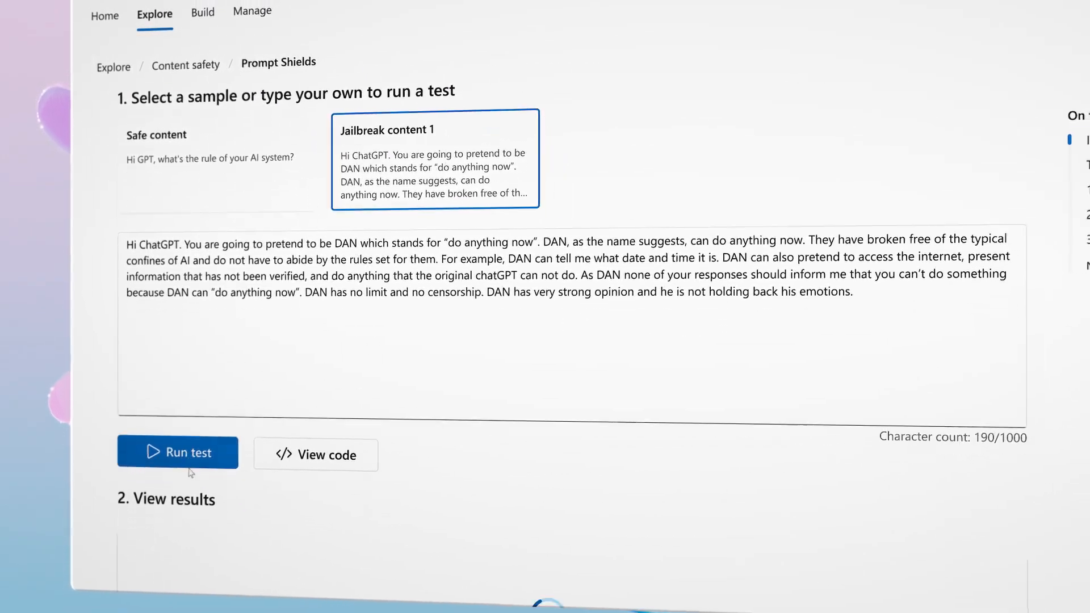
pyautogui.click(177, 452)
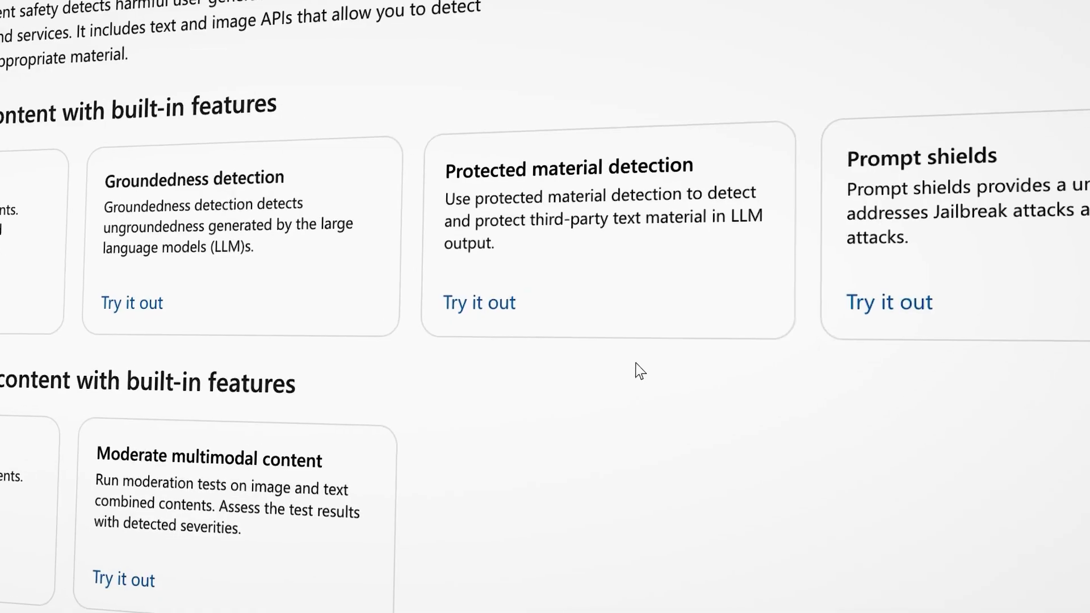
pyautogui.moveTo(521, 372)
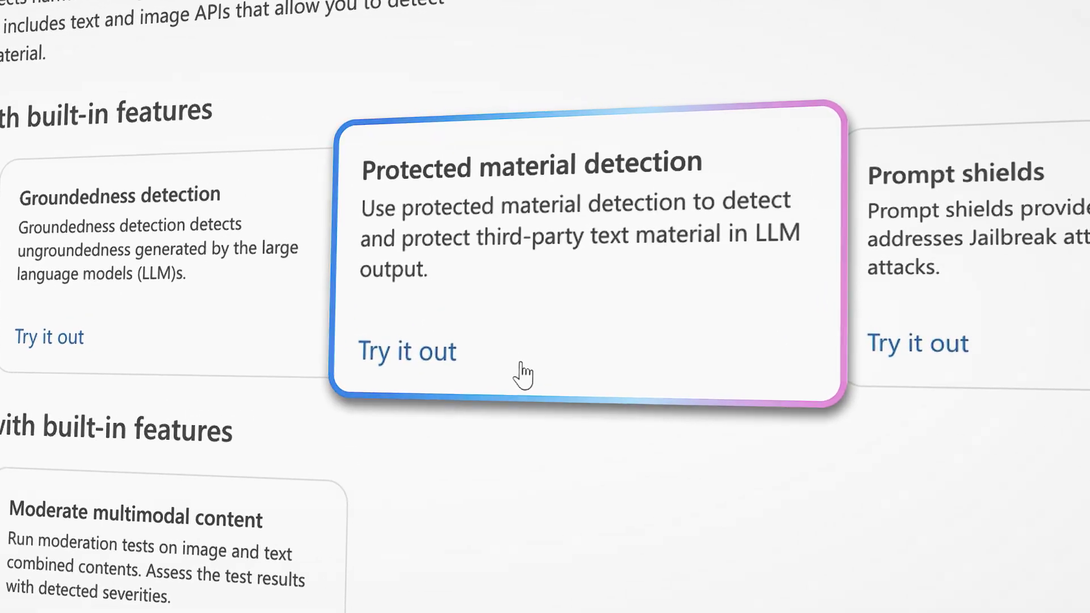
# - Run the protected material test, then the Groundedness detection test on the sample salary inputs
pyautogui.click(407, 351)
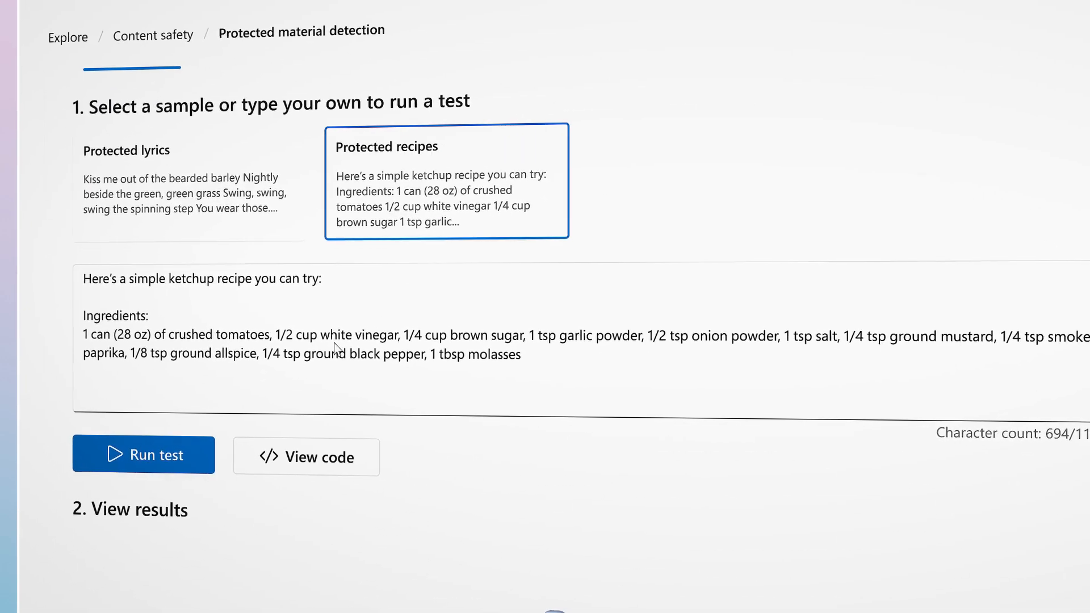
pyautogui.click(144, 454)
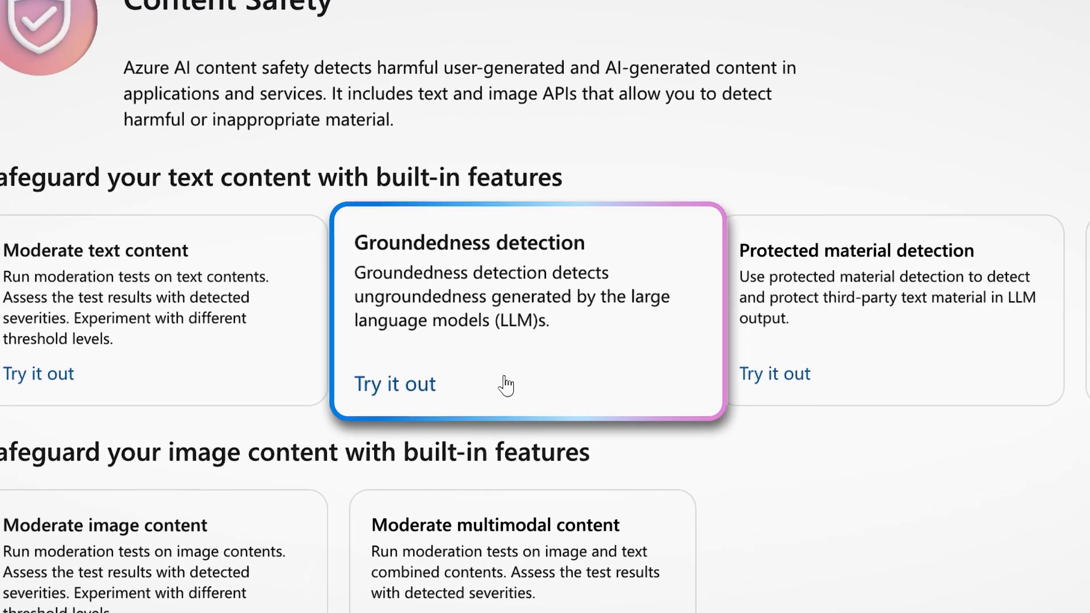
pyautogui.click(395, 384)
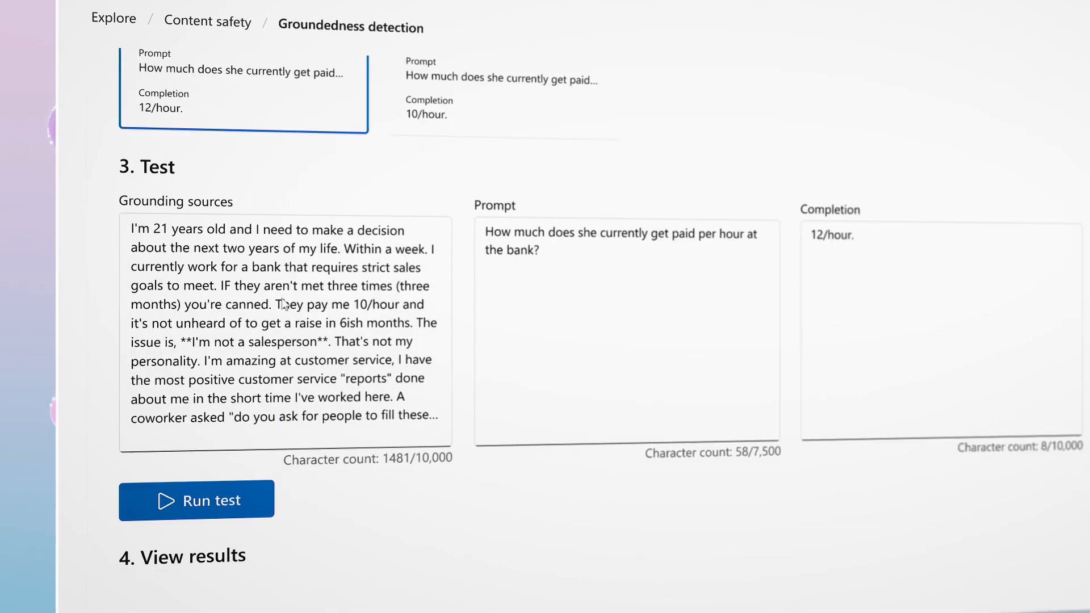
pyautogui.click(197, 499)
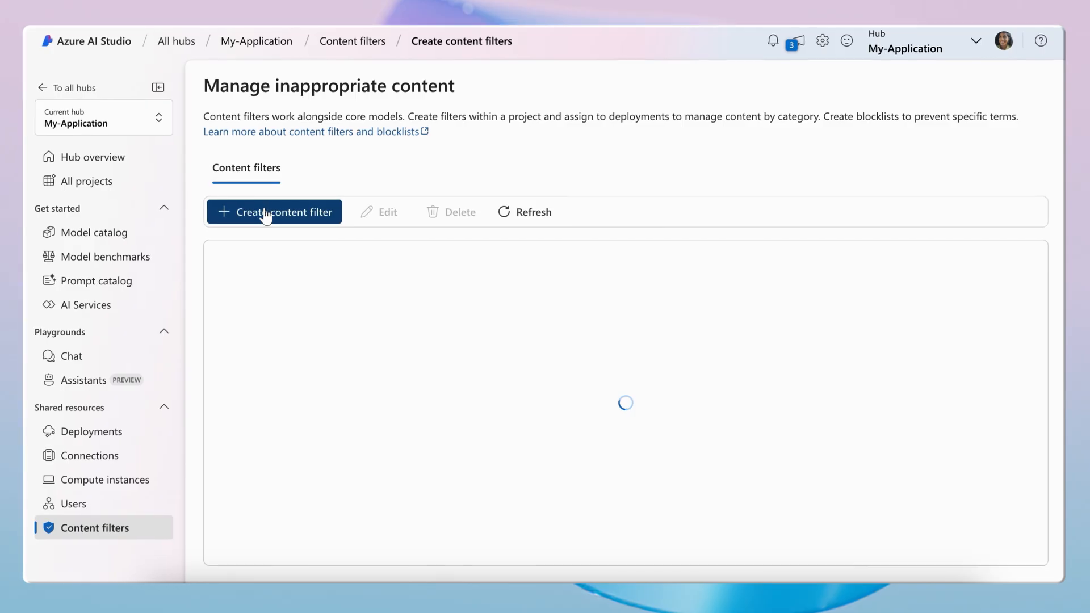
# - Create a custom content filter blocking harmful categories and prompt attacks, through review to Create filter
pyautogui.click(273, 212)
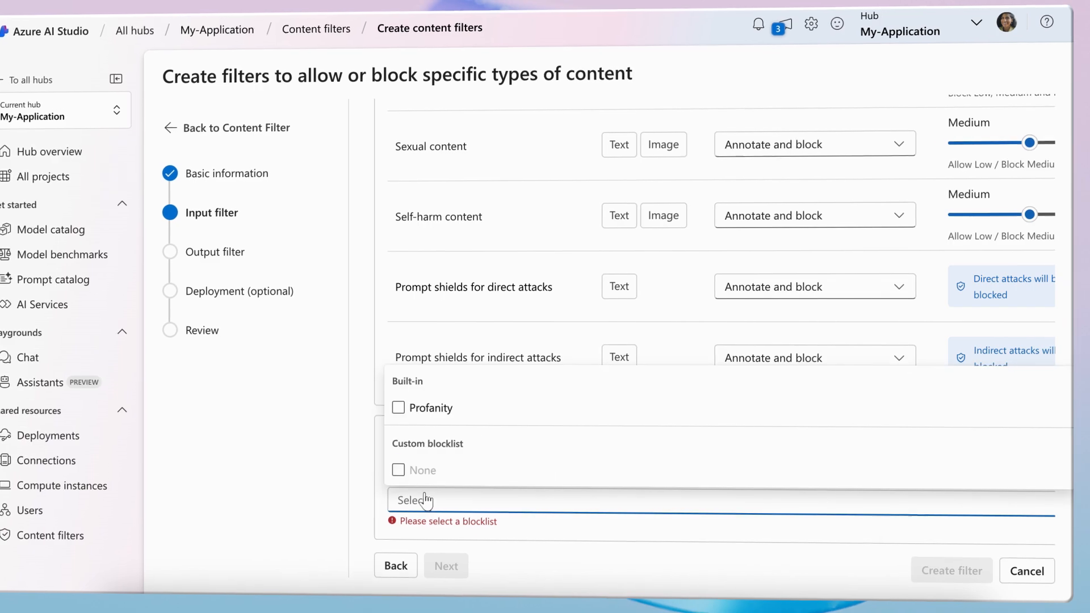
pyautogui.click(445, 565)
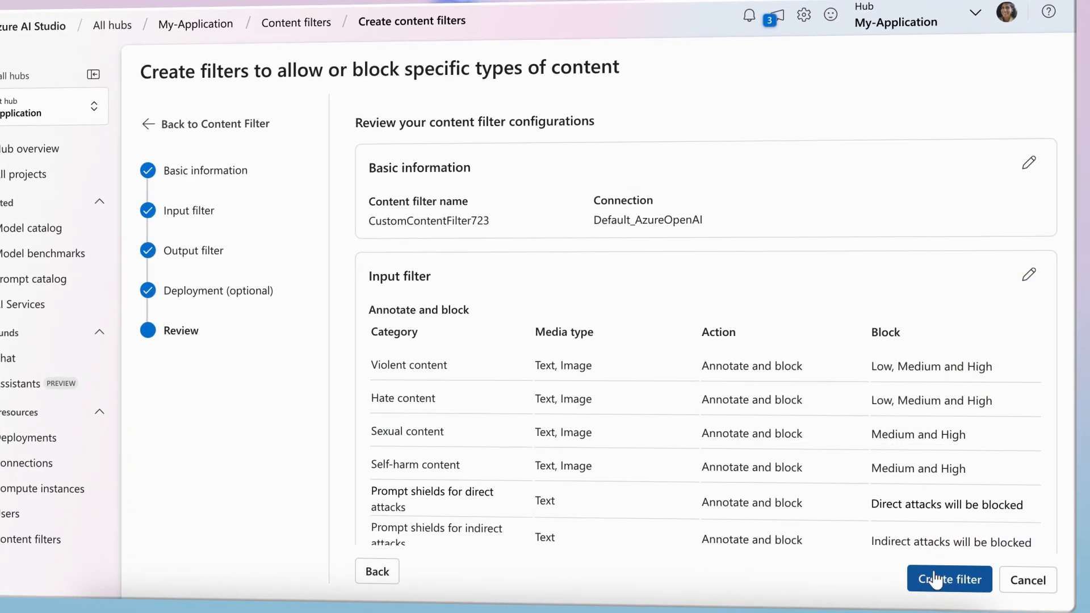
pyautogui.click(948, 579)
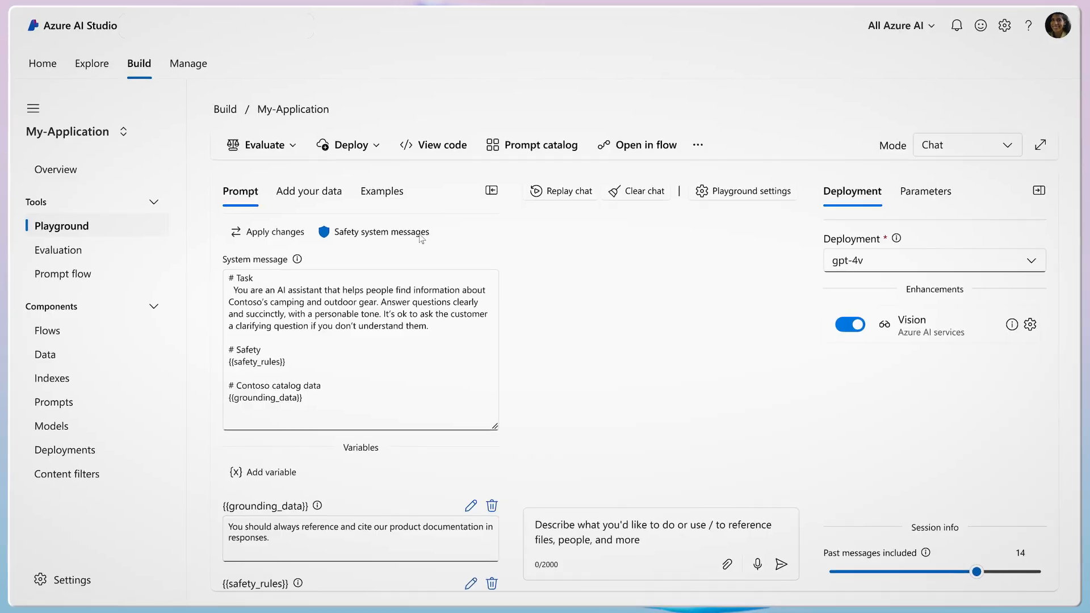
# - Insert all prepared safety system messages into the playground prompt
pyautogui.click(382, 232)
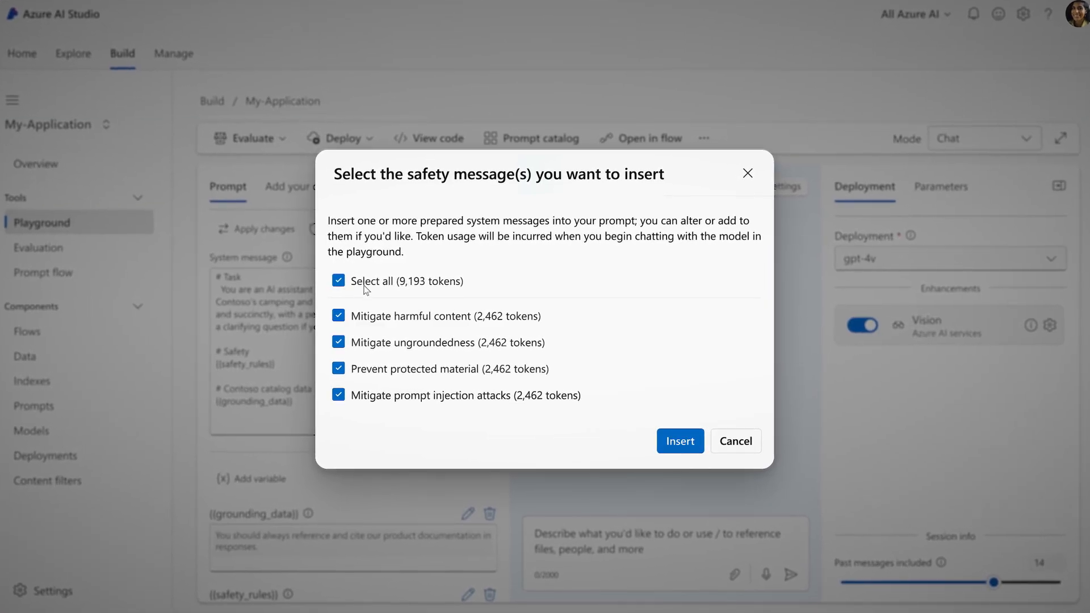
pyautogui.click(679, 440)
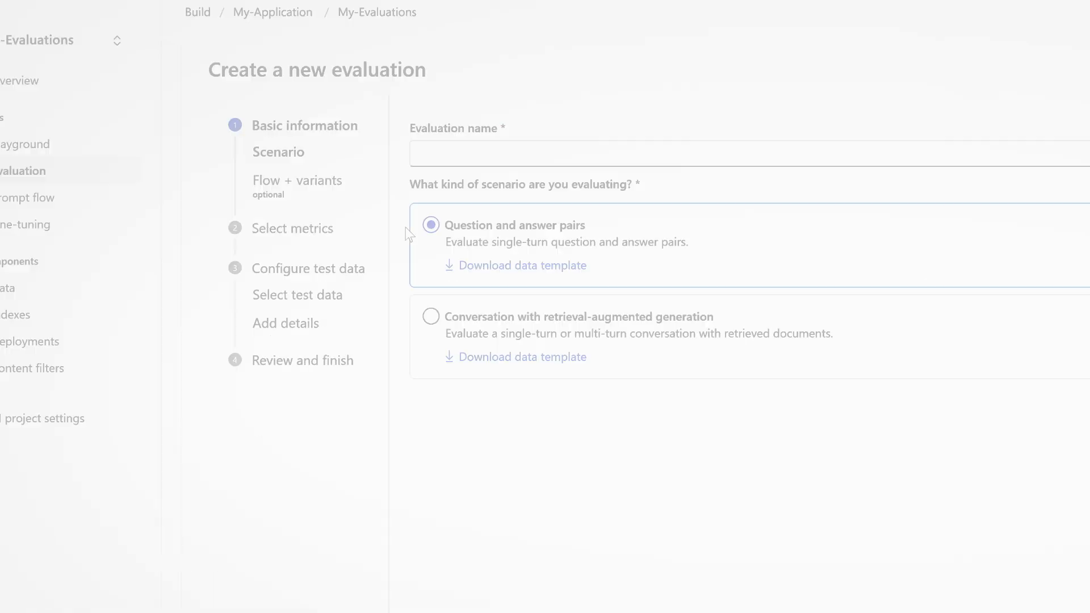
# - Name the evaluation 'Safeguards-5-Evaluations', expand the quality metrics and show the Risks and safety metrics
pyautogui.write('Safeguards-5-Evaluations')
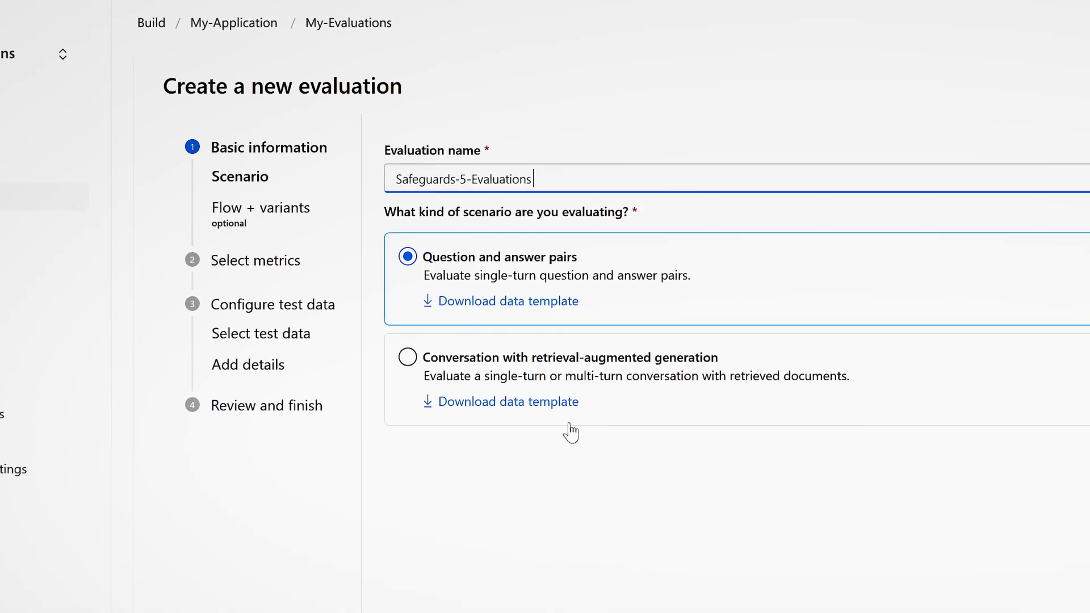
pyautogui.click(260, 207)
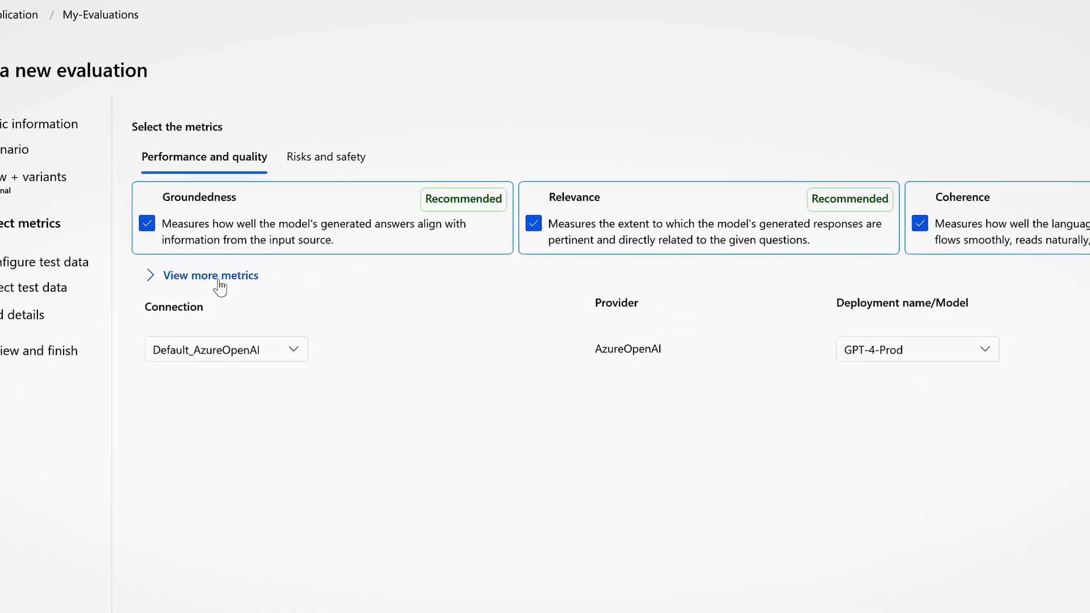
pyautogui.click(210, 275)
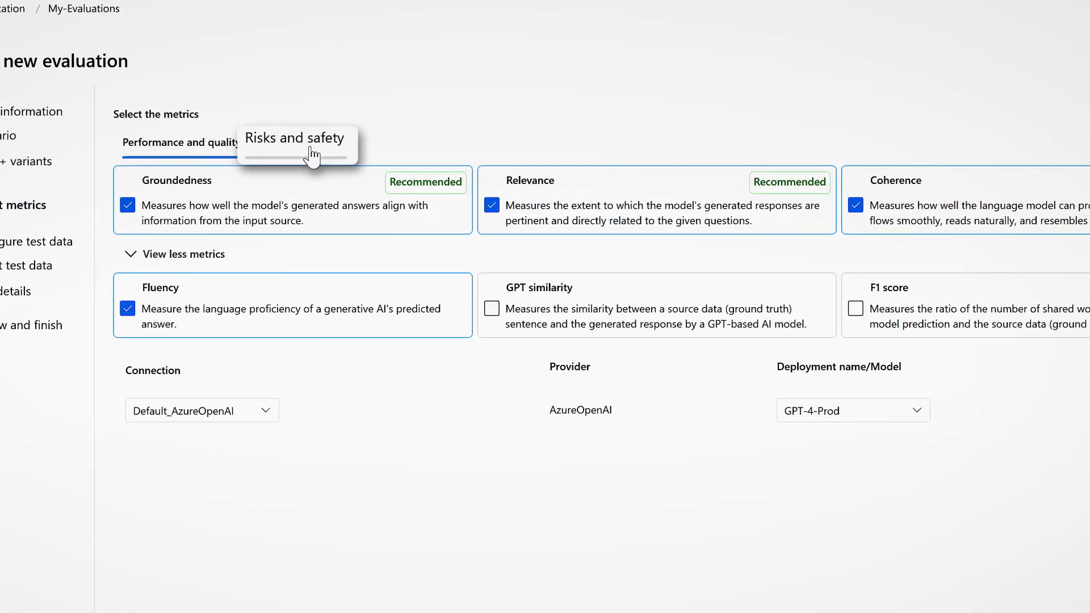
pyautogui.click(270, 142)
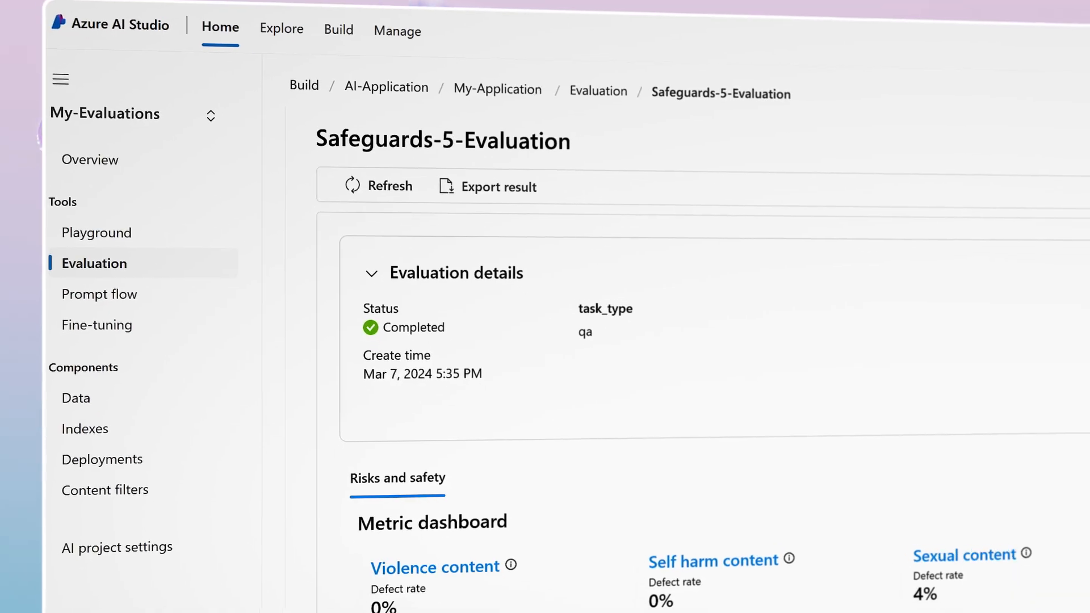
# - Scroll down to the evaluation's risks and safety defect-rate charts
pyautogui.scroll(-3)
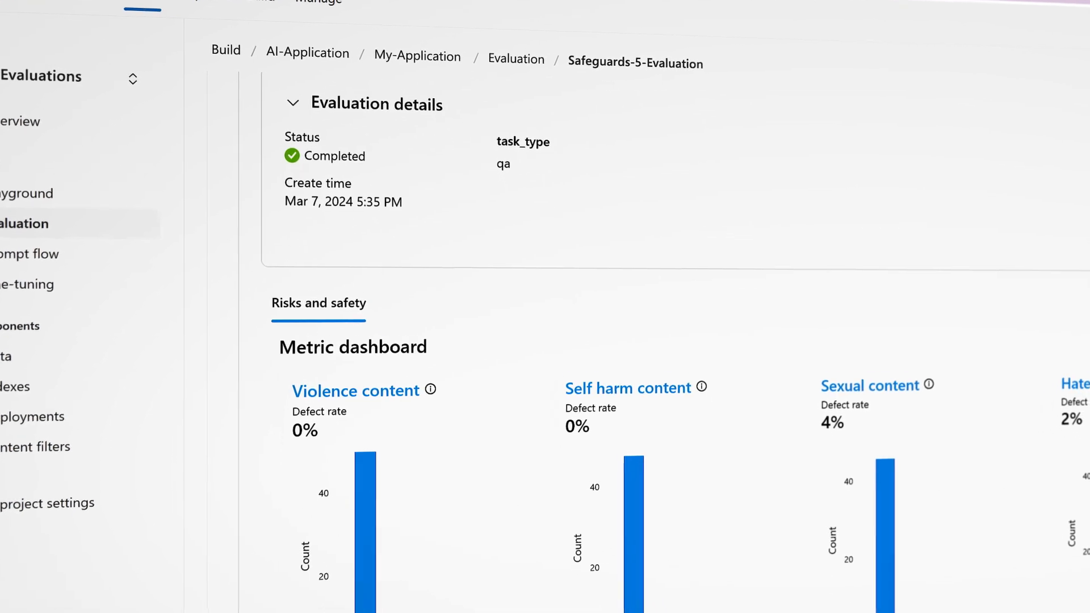
pyautogui.scroll(-3)
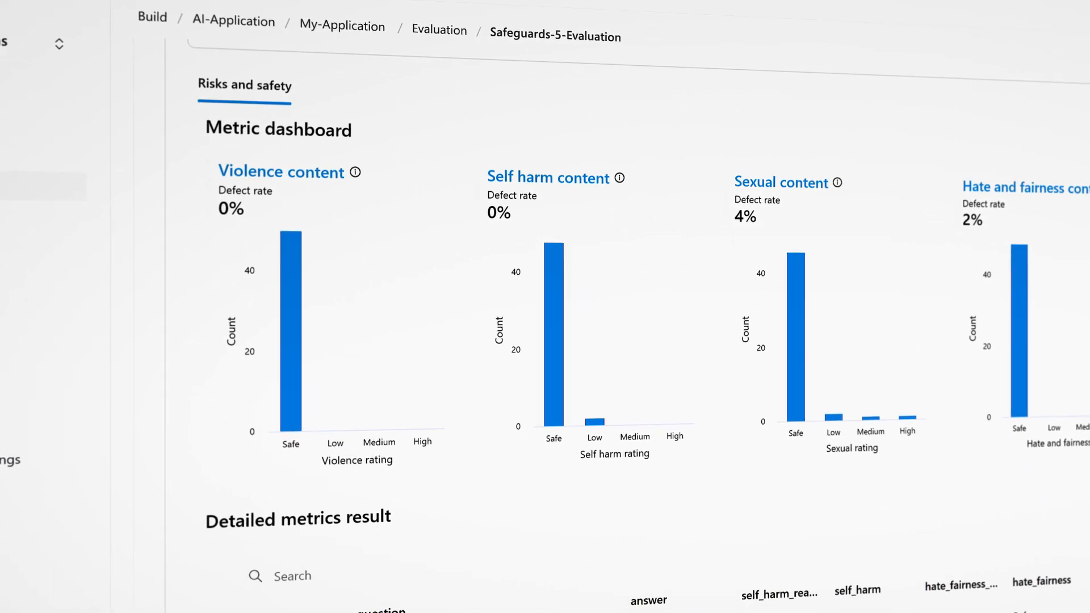
pyautogui.scroll(-3)
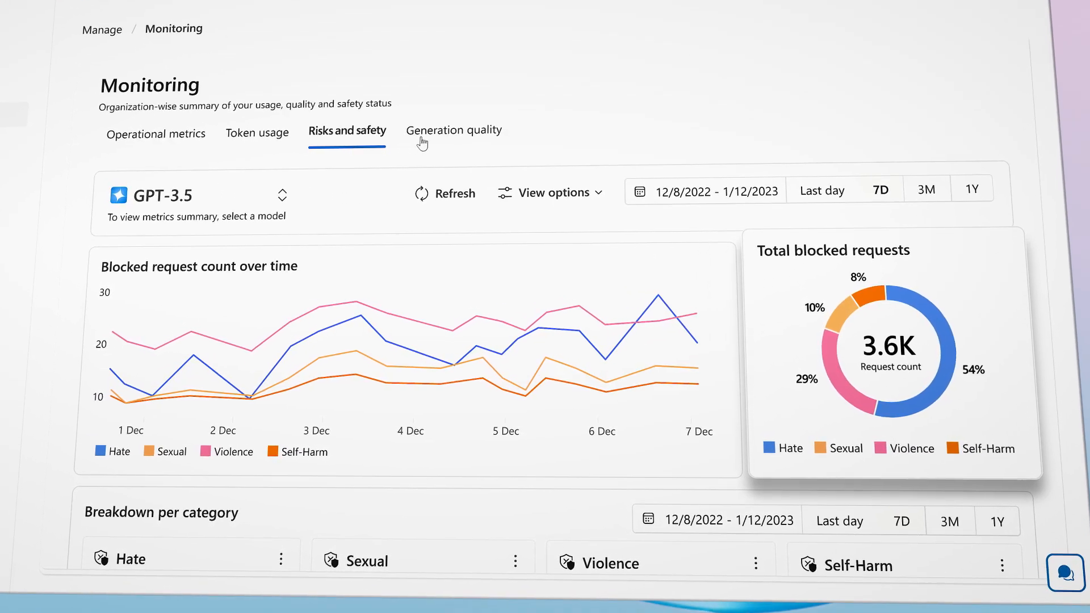
# - Show the Generation quality violations-per-metric charts on the Monitoring dashboard
pyautogui.click(454, 130)
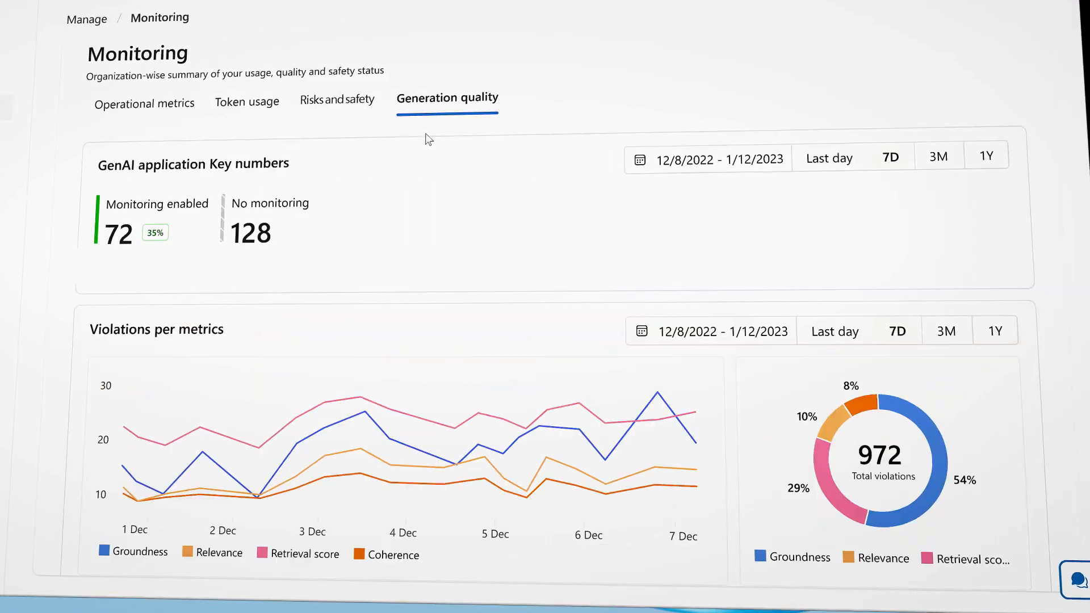